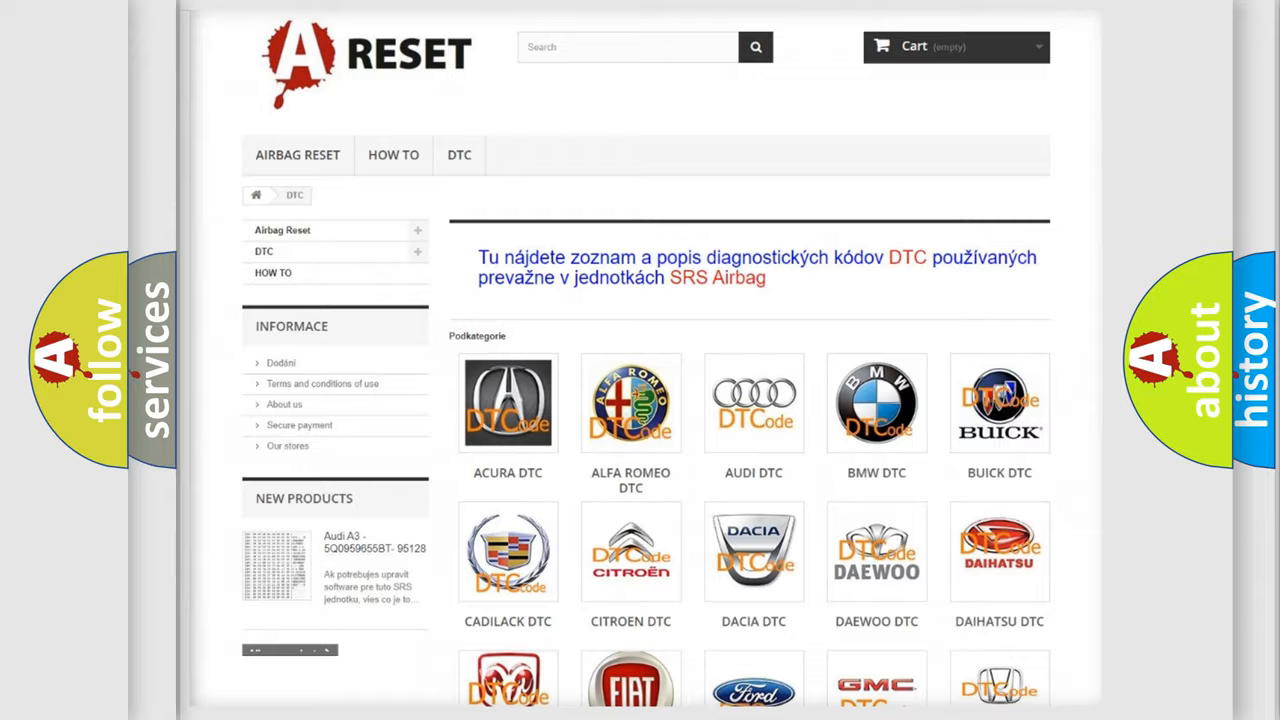
# - Open the Jeep DTC category and browse its trouble codes like B1381 and B1400
pyautogui.scroll(-3)
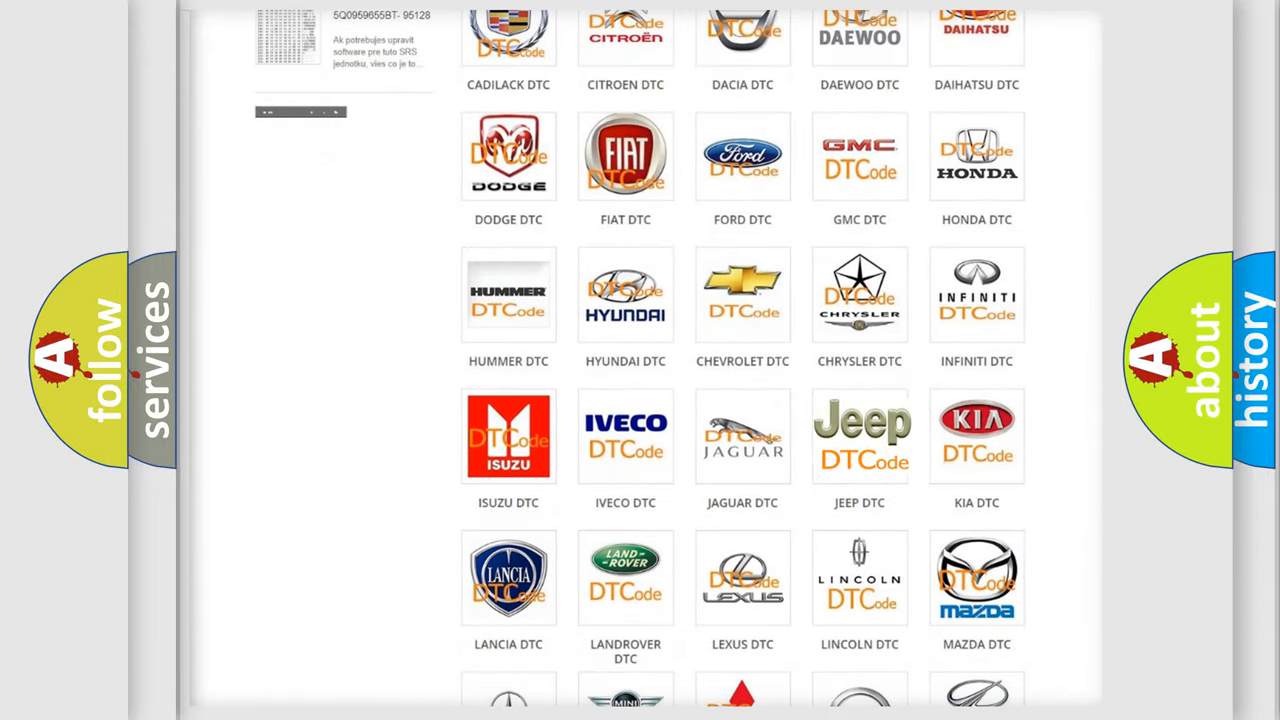
pyautogui.click(859, 435)
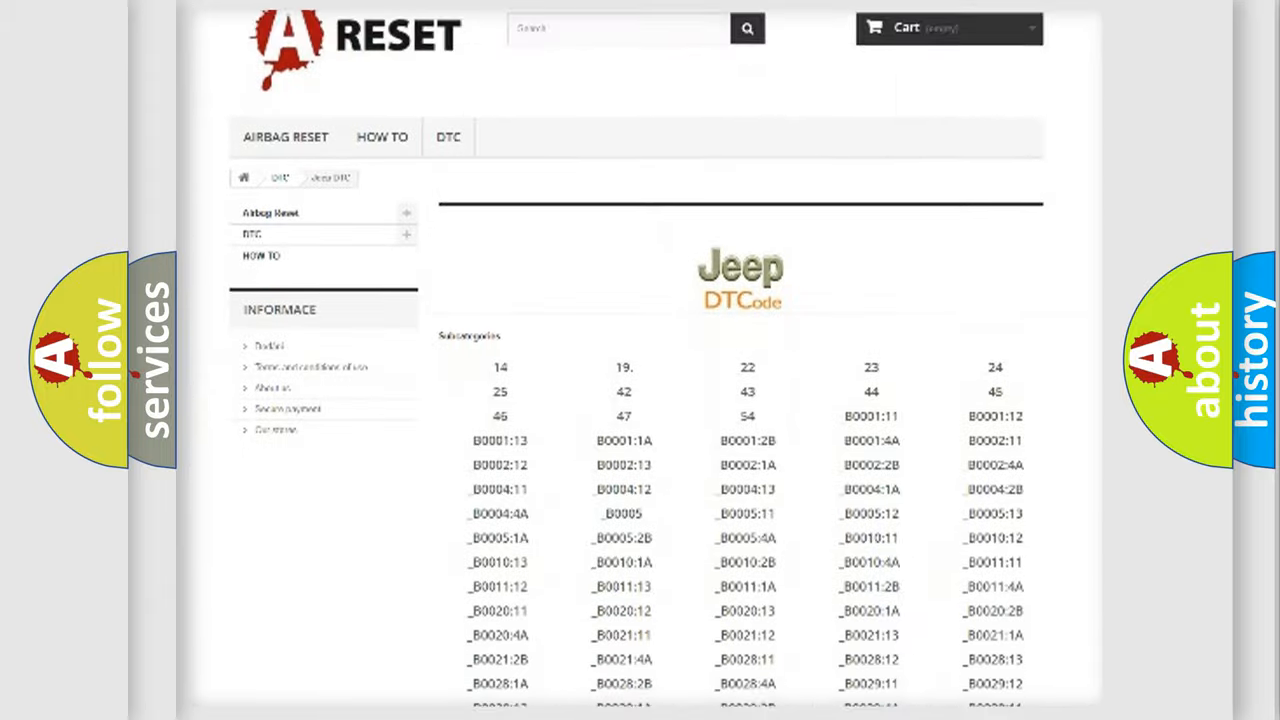
pyautogui.scroll(-3)
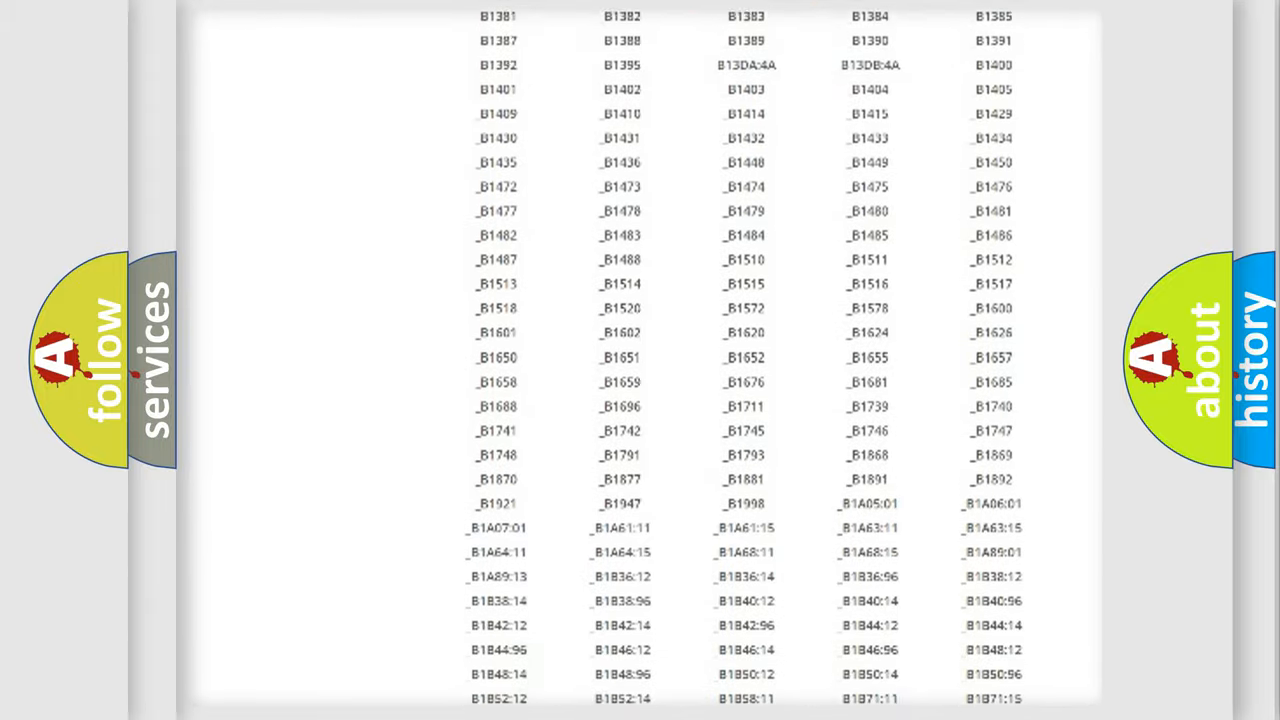